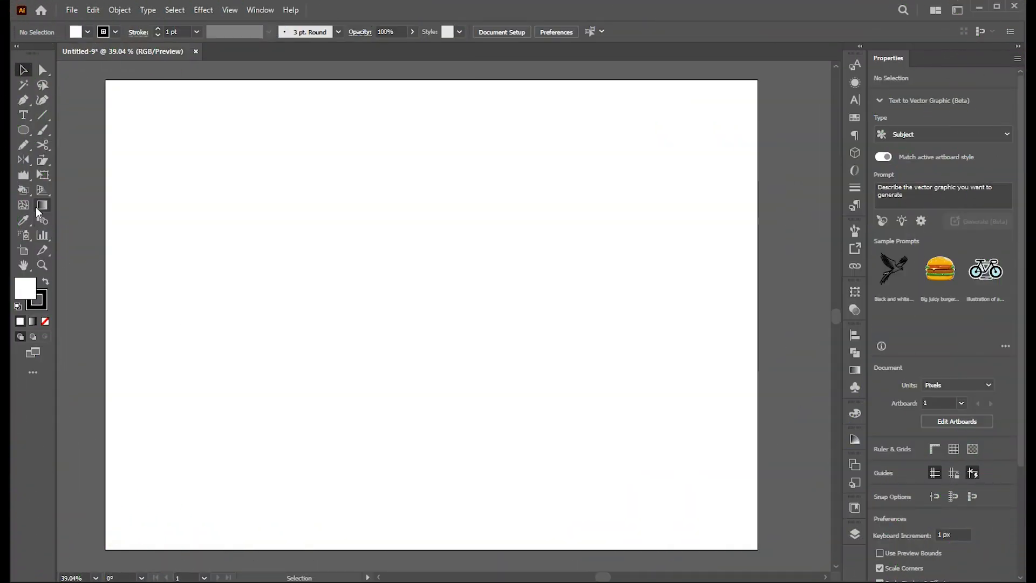
Step: Draw a black-filled, strokeless rectangle spanning the entire artboard as the background
{"action": "left_click", "coordinate": [23, 130]}
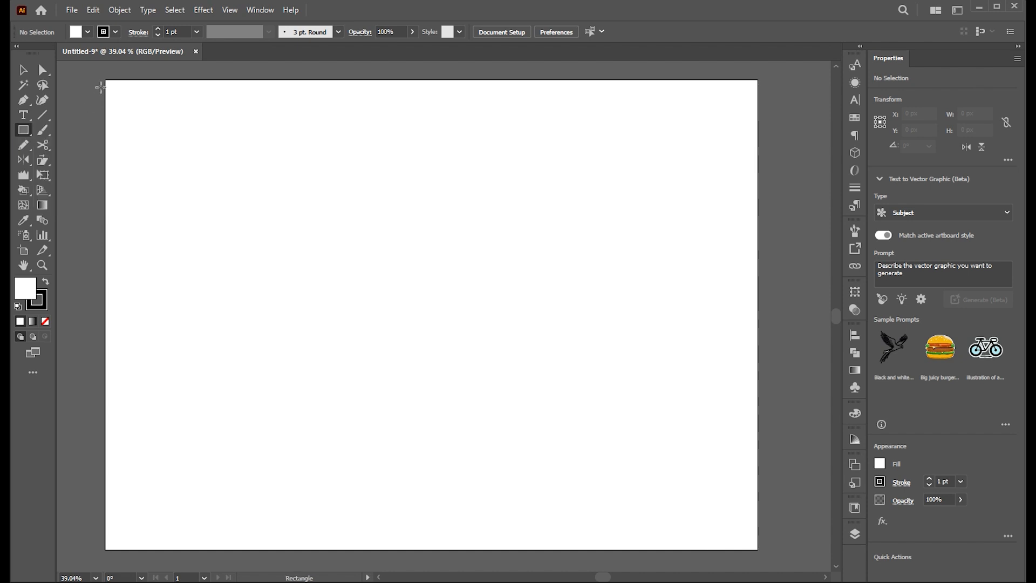
{"action": "left_click_drag", "start_coordinate": [104, 81], "coordinate": [758, 549]}
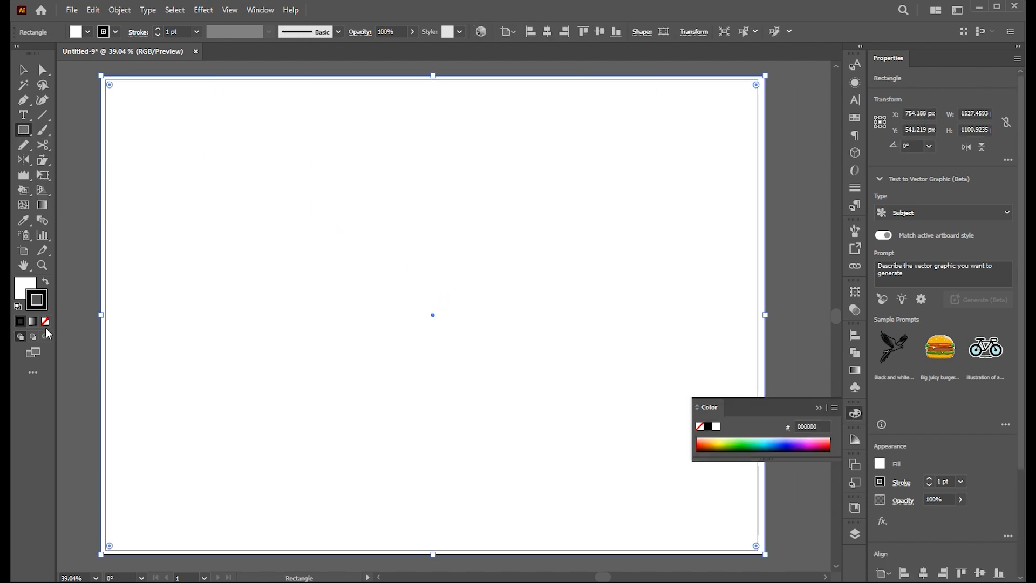
{"action": "double_click", "coordinate": [36, 294]}
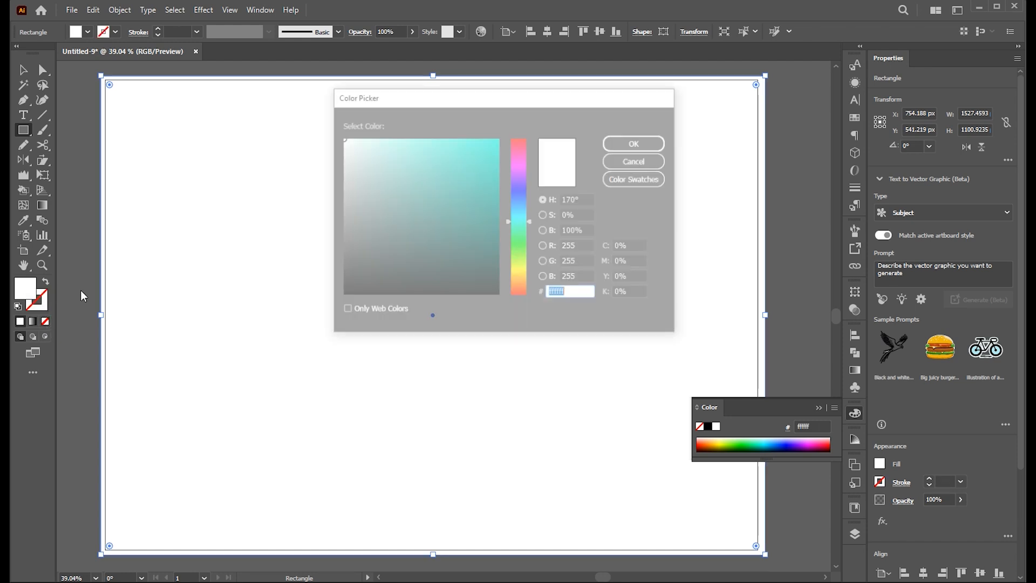
{"action": "left_click", "coordinate": [631, 143]}
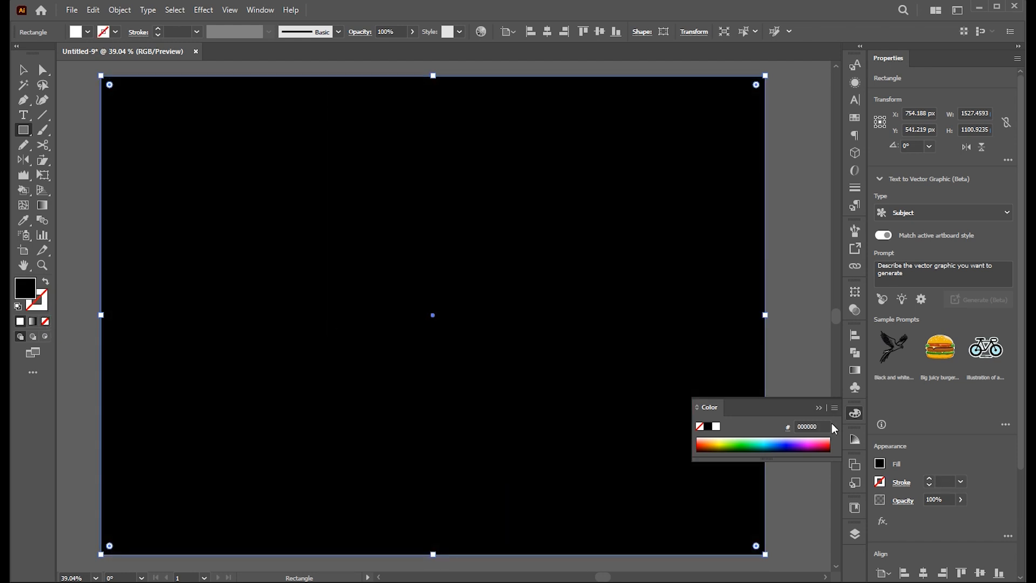
{"action": "key", "text": "ctrl+2"}
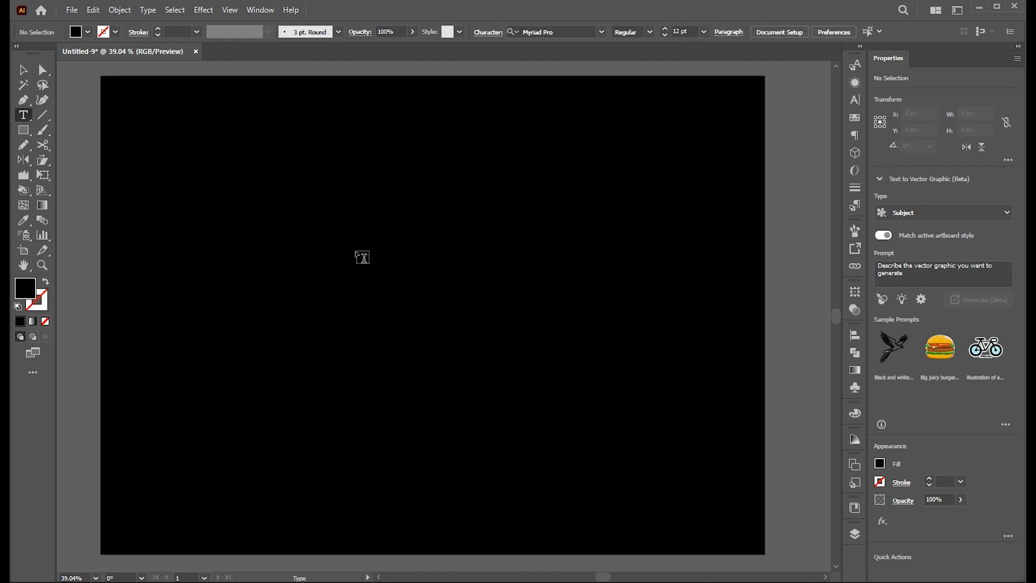
Step: Place the word 'Neon' in white Ralgani script at a large size on the background
{"action": "left_click", "coordinate": [362, 257]}
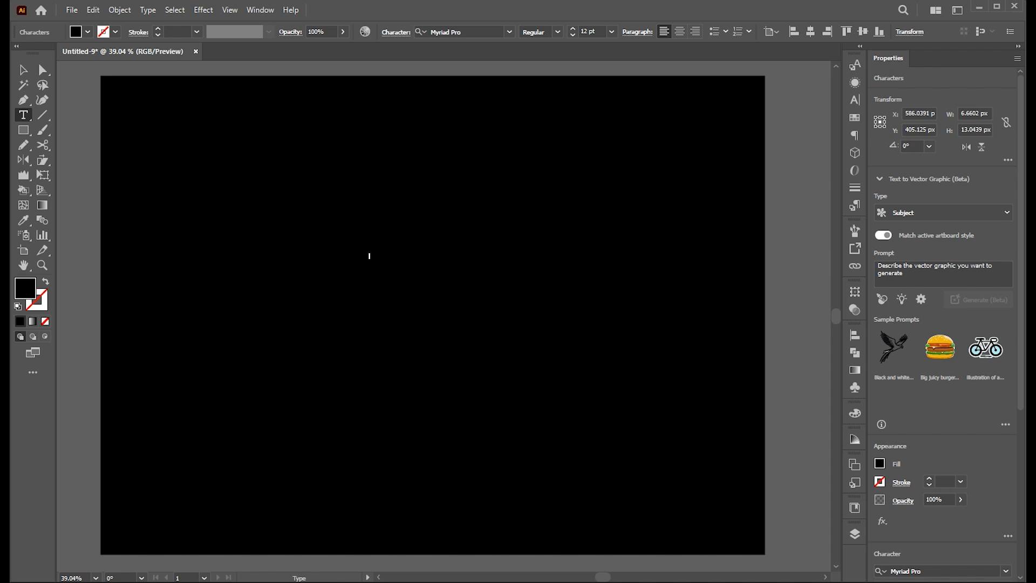
{"action": "left_click", "coordinate": [21, 69]}
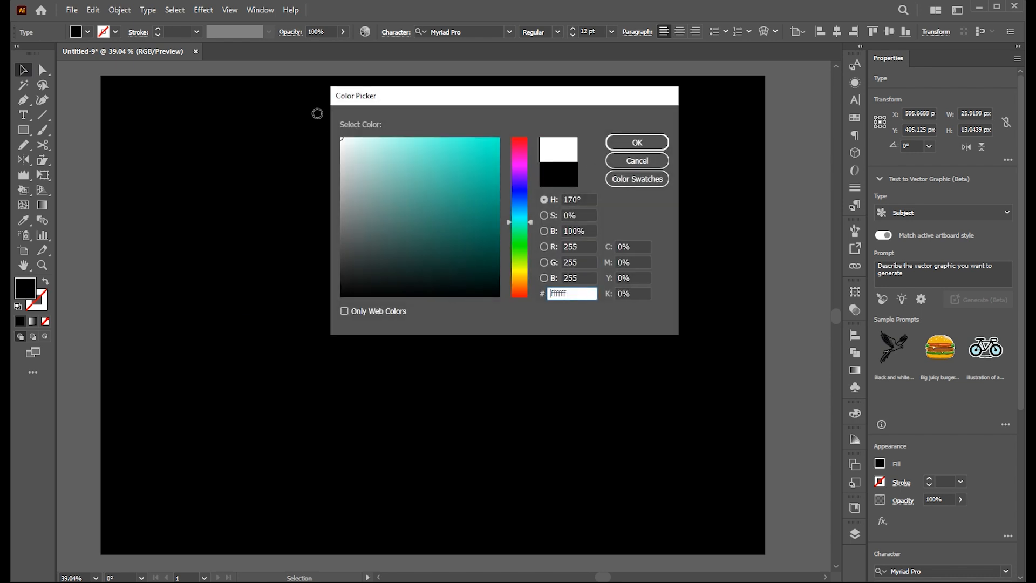
{"action": "left_click", "coordinate": [635, 143]}
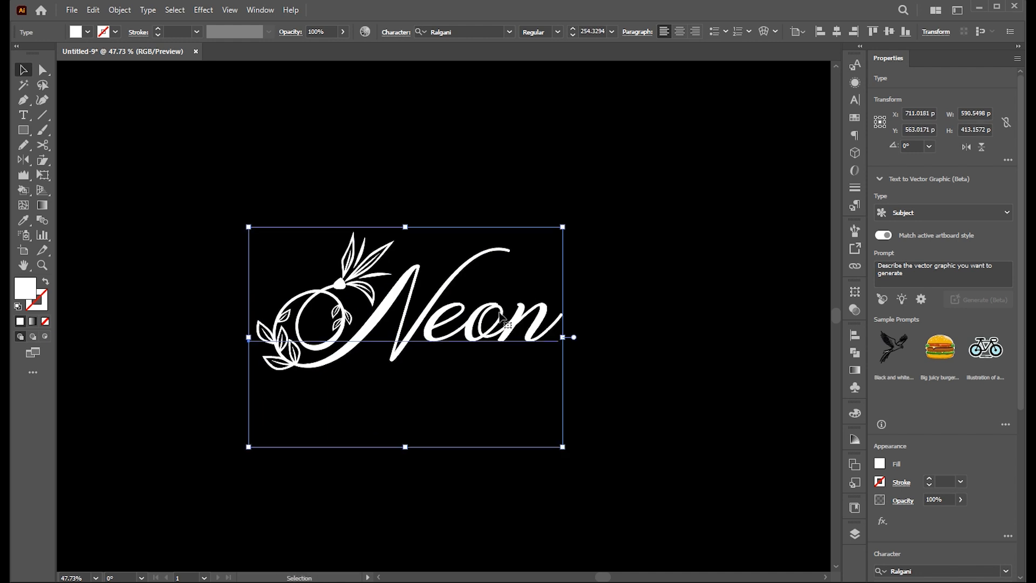
{"action": "mouse_move", "coordinate": [609, 329]}
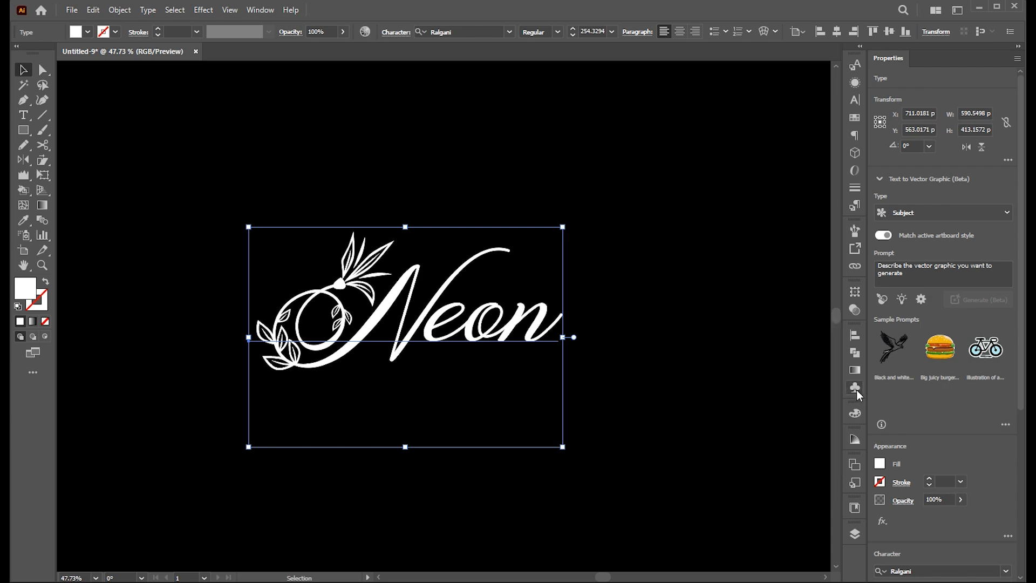
Step: Add the Neon text to the Symbols panel as a dynamic symbol named 'neon effect'
{"action": "left_click", "coordinate": [260, 9]}
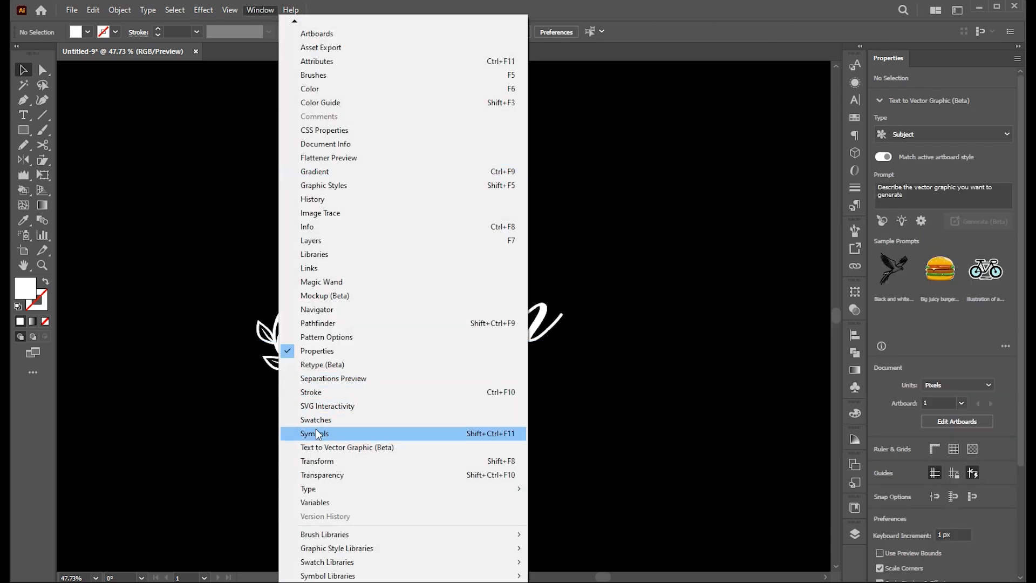
{"action": "left_click", "coordinate": [314, 433]}
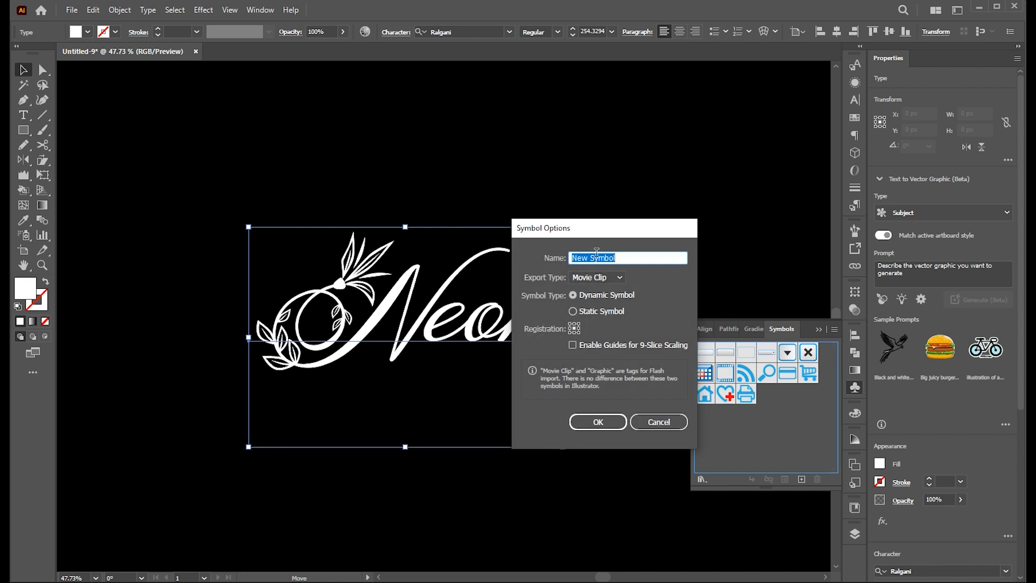
{"action": "type", "text": "e"}
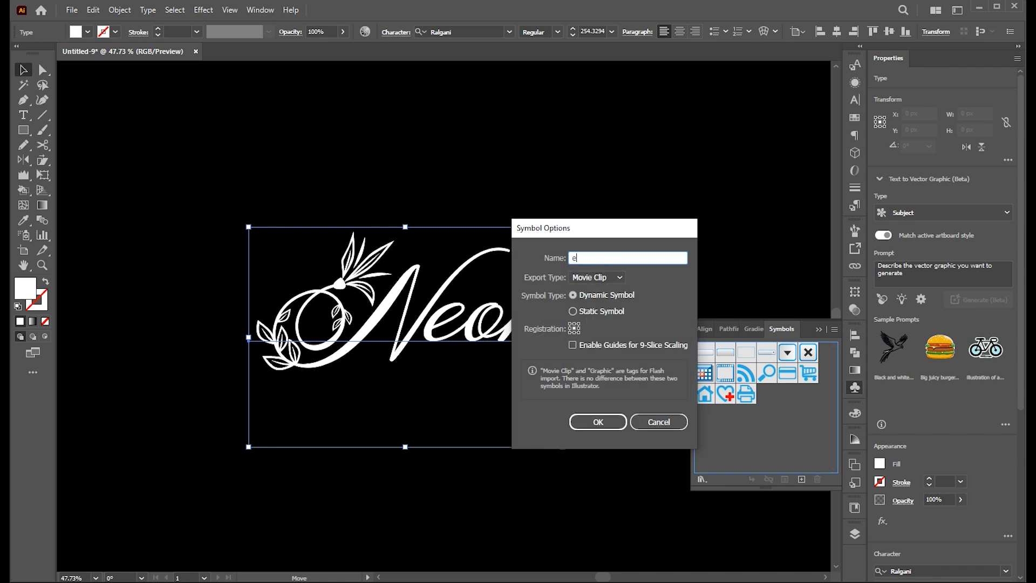
{"action": "type", "text": "neon effect"}
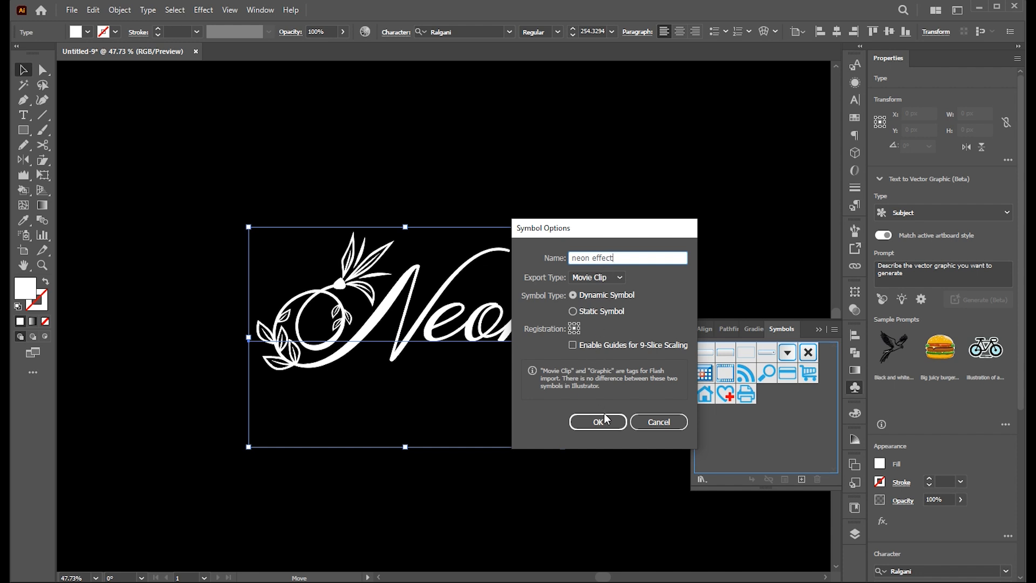
{"action": "left_click", "coordinate": [596, 422]}
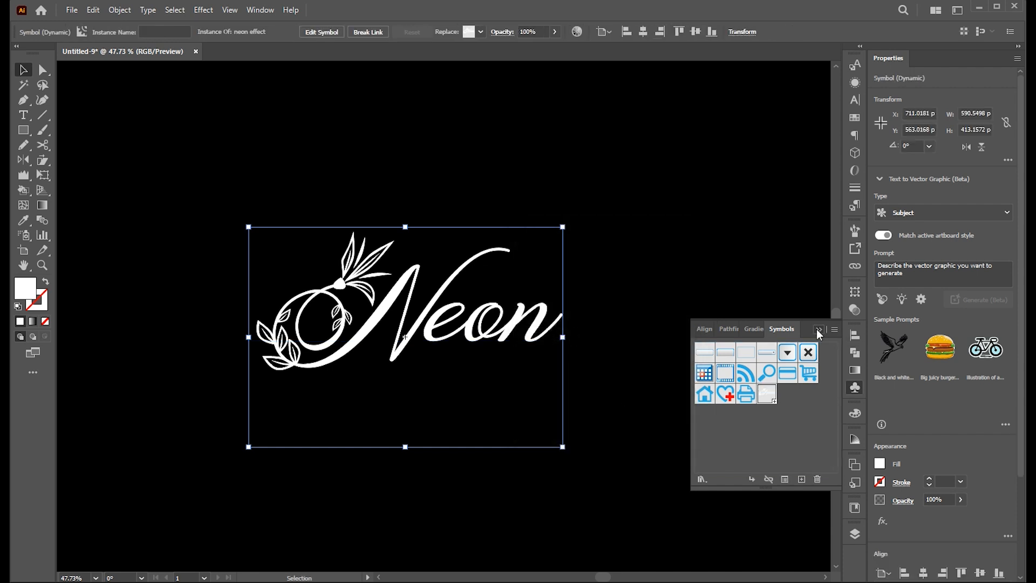
Step: Give the Neon symbol a Gaussian Blur so the white lettering gets a soft halo
{"action": "left_click", "coordinate": [203, 9]}
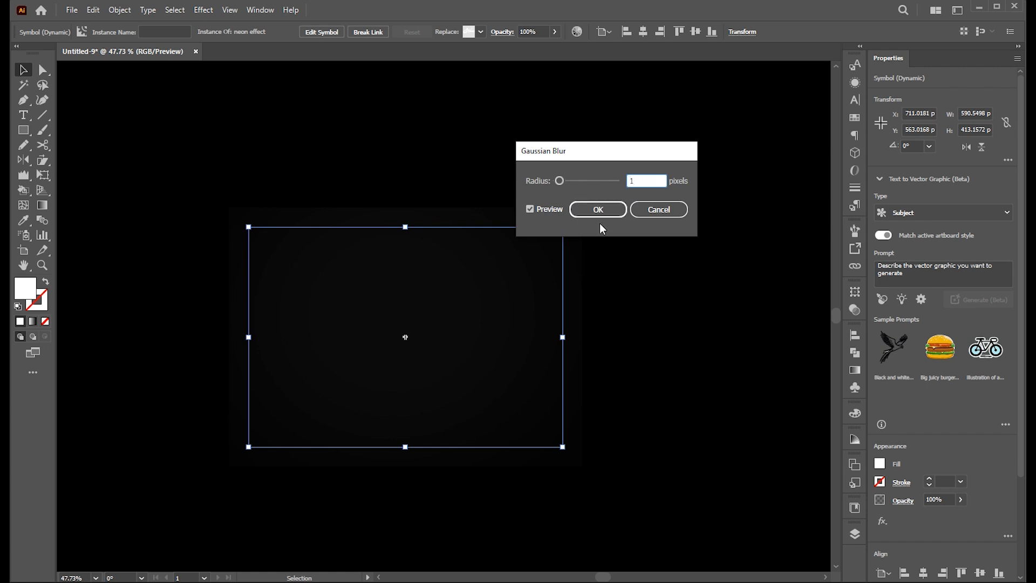
{"action": "left_click", "coordinate": [596, 209]}
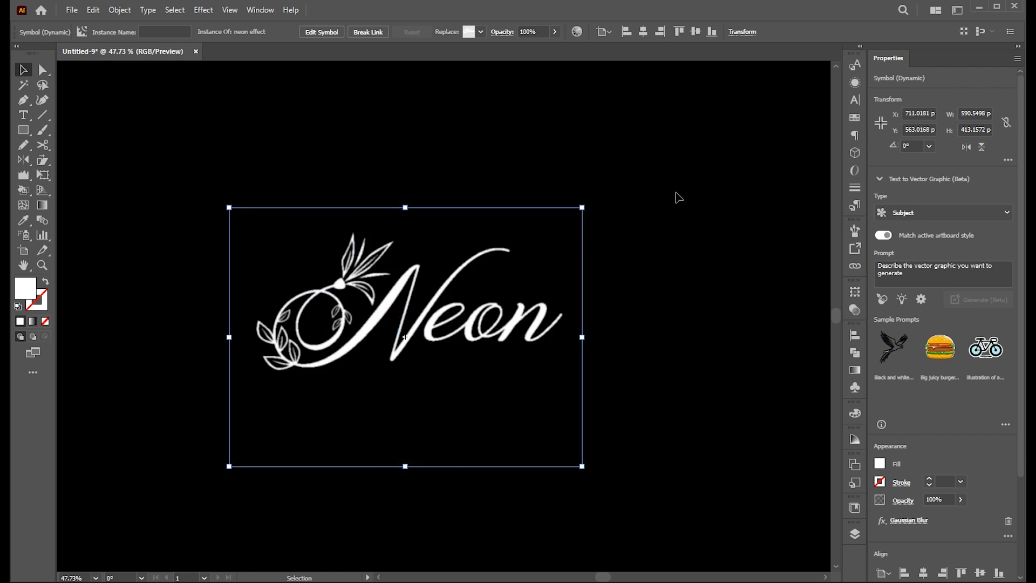
{"action": "left_click", "coordinate": [92, 10]}
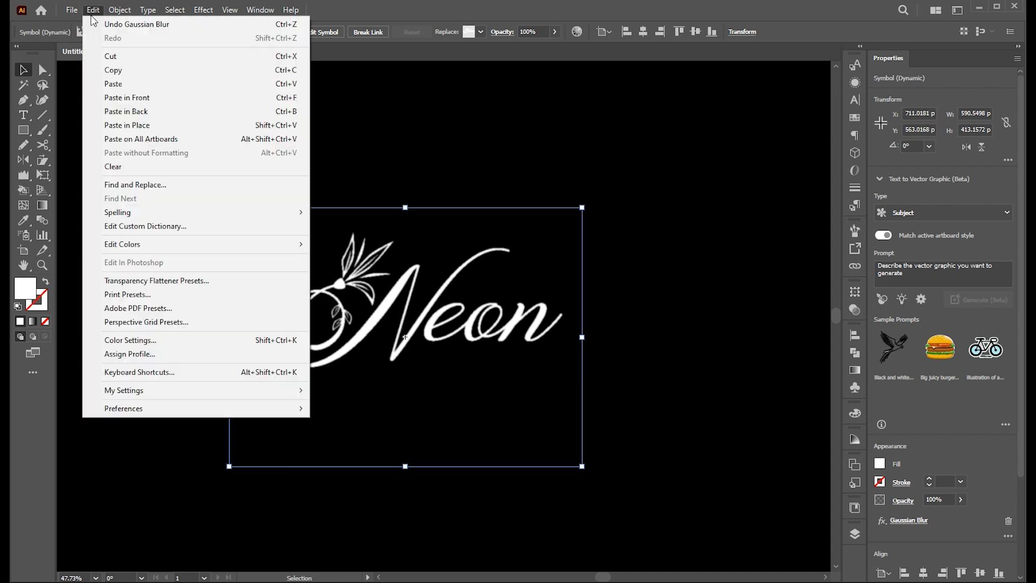
{"action": "mouse_move", "coordinate": [110, 56]}
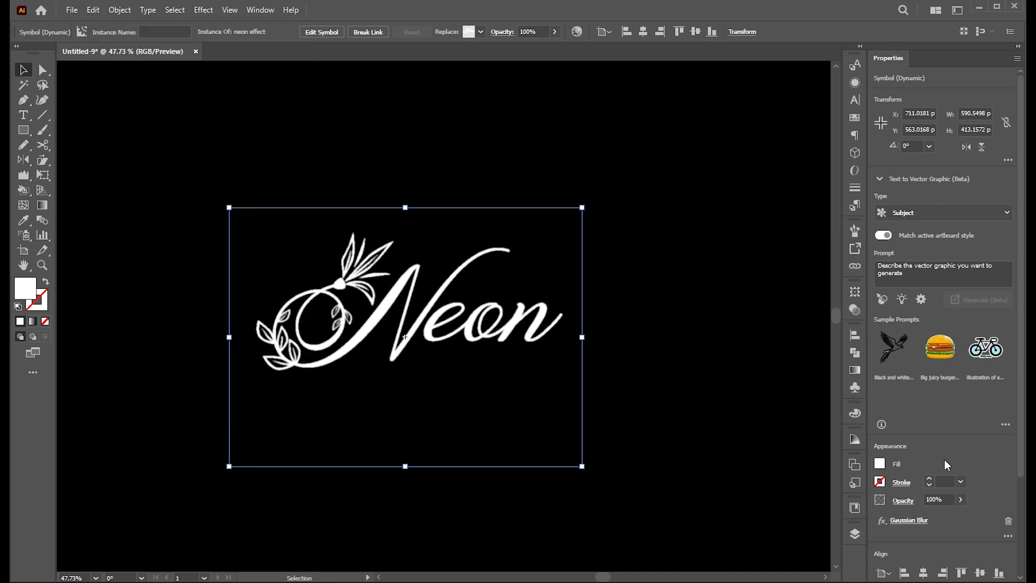
{"action": "left_click", "coordinate": [908, 520]}
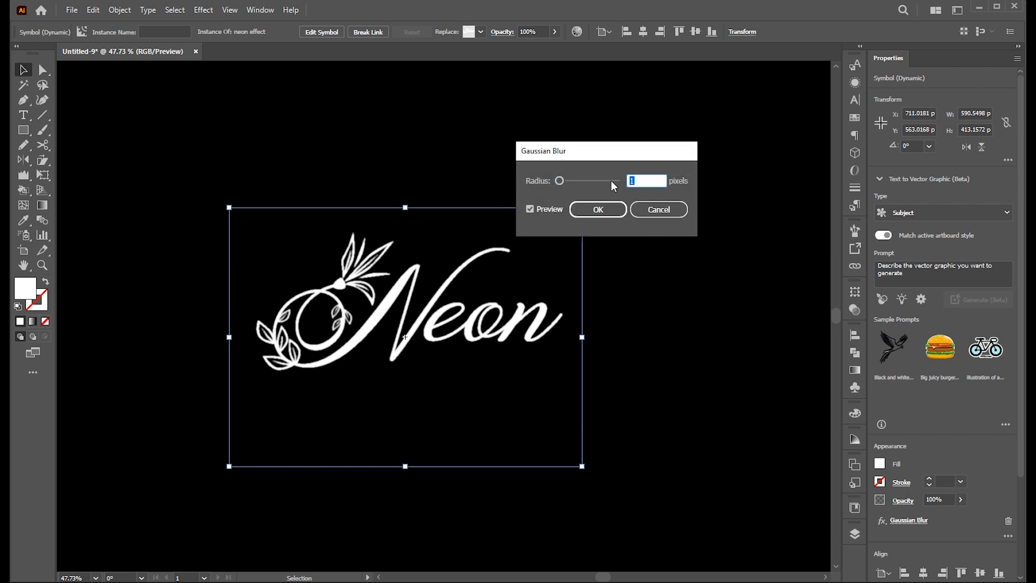
{"action": "left_click", "coordinate": [597, 208]}
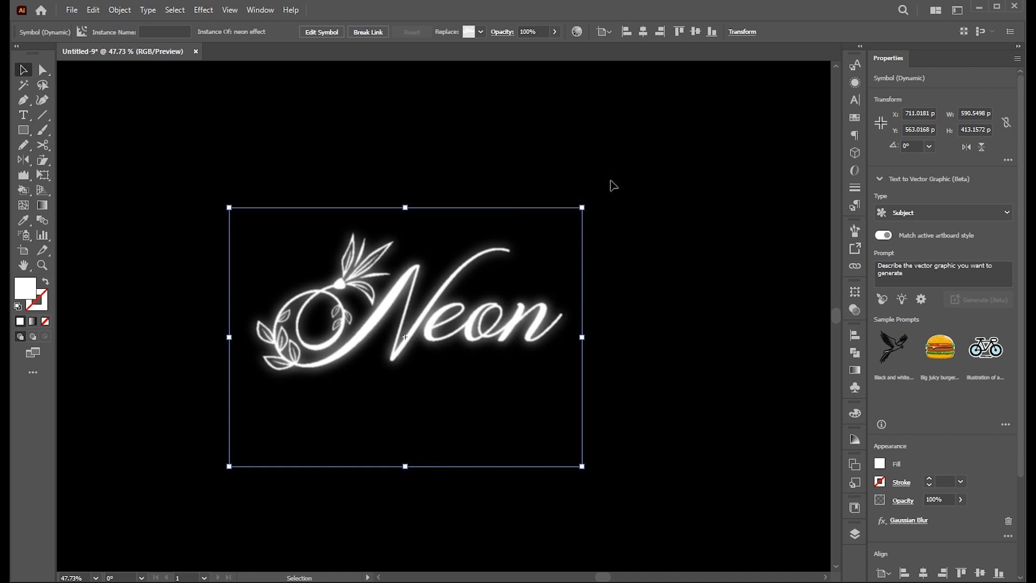
{"action": "left_click", "coordinate": [93, 10]}
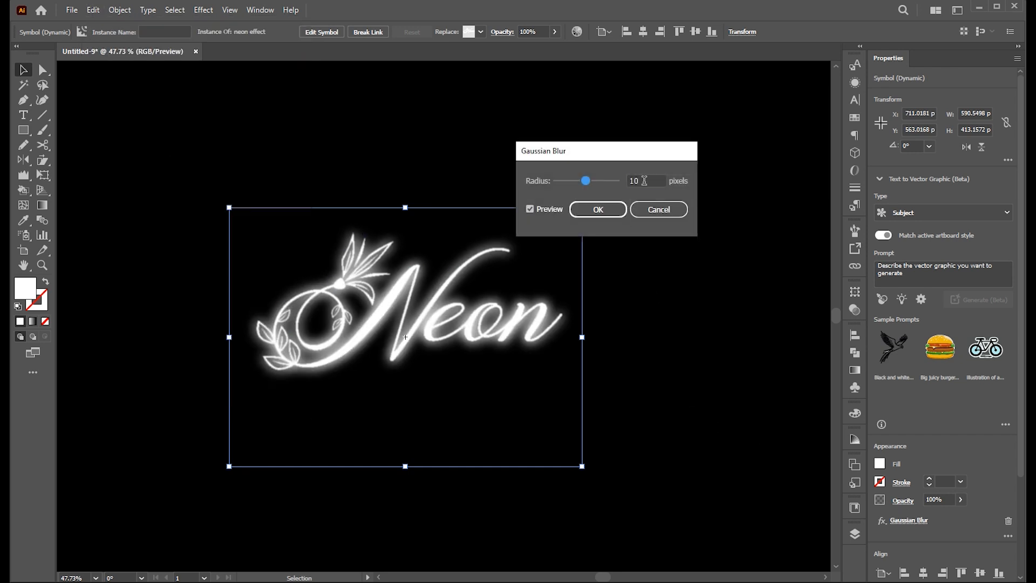
{"action": "left_click", "coordinate": [597, 209]}
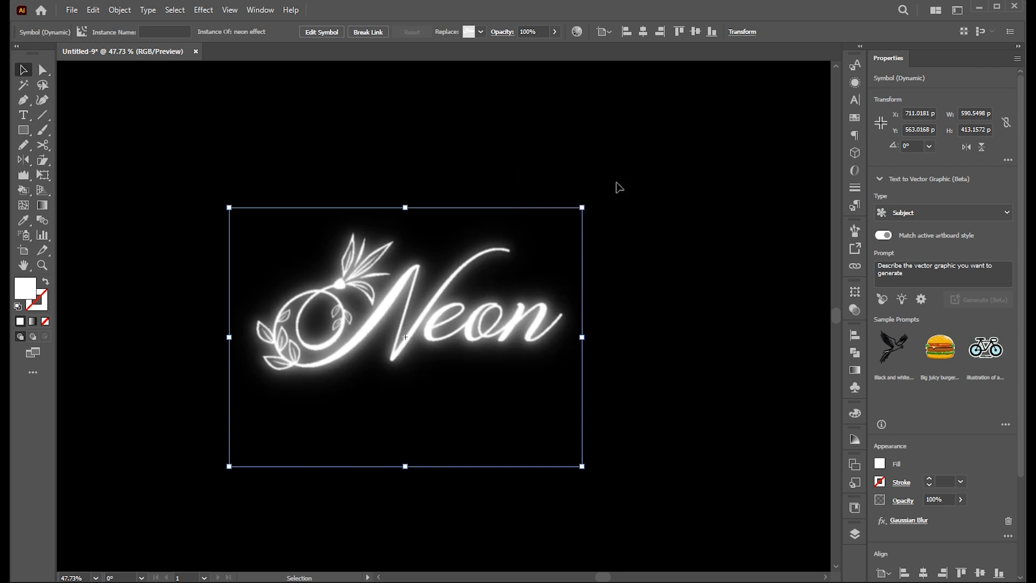
Step: Paste copies in place and raise their Gaussian Blur radius for a wider, softer glow
{"action": "left_click", "coordinate": [93, 10]}
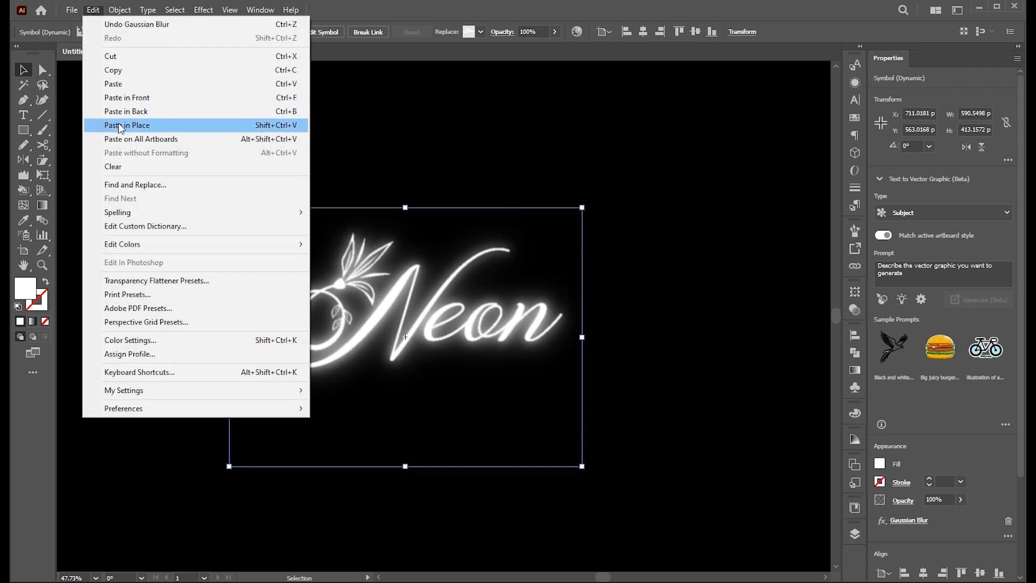
{"action": "left_click", "coordinate": [126, 126]}
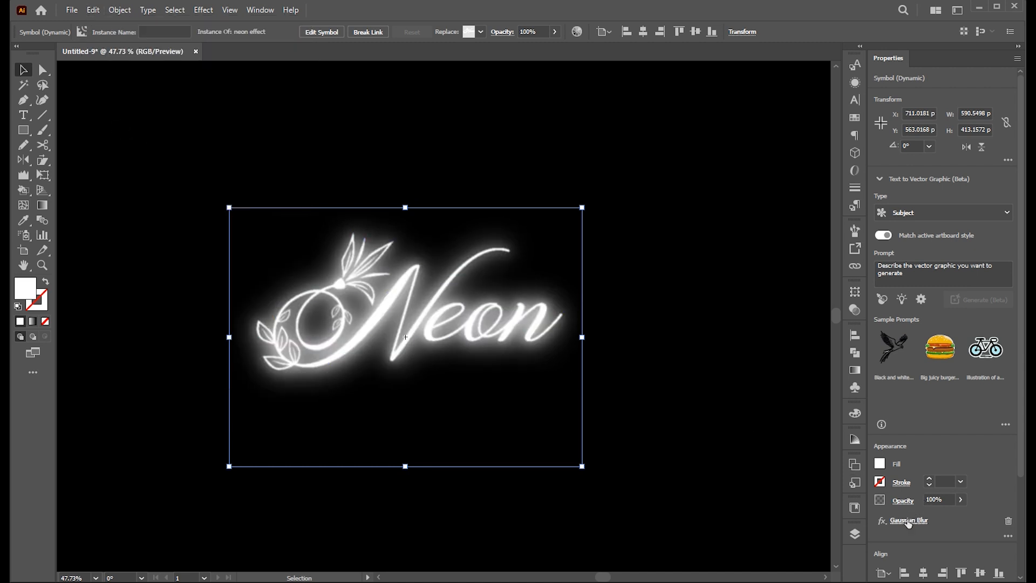
{"action": "left_click", "coordinate": [908, 520]}
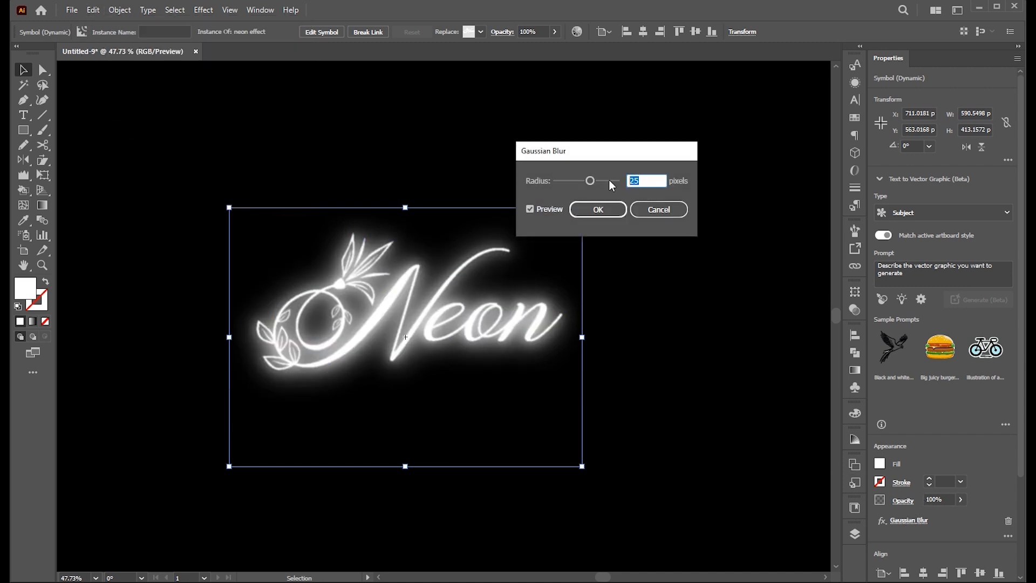
{"action": "left_click_drag", "start_coordinate": [590, 180], "coordinate": [602, 181]}
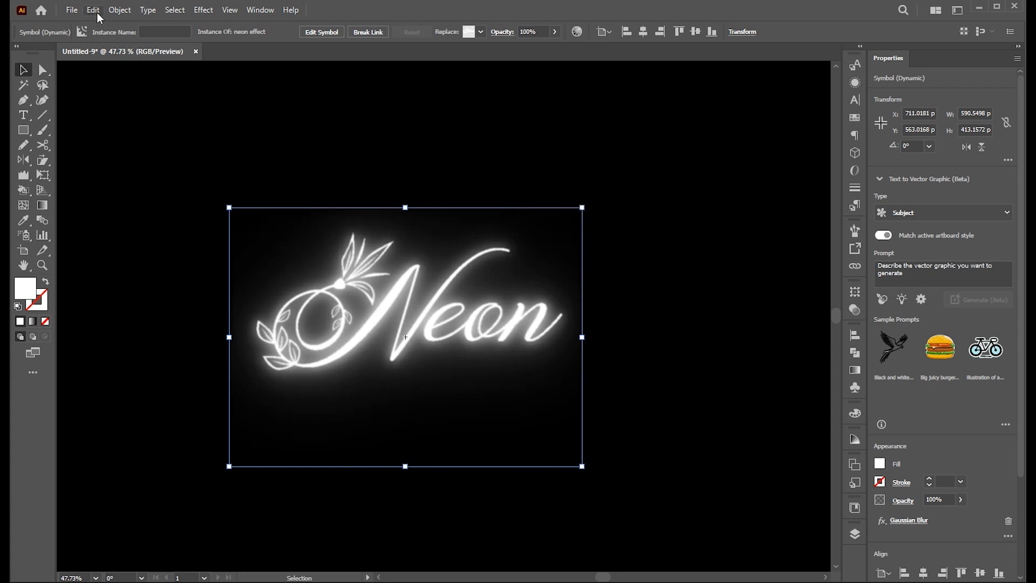
{"action": "left_click", "coordinate": [93, 9]}
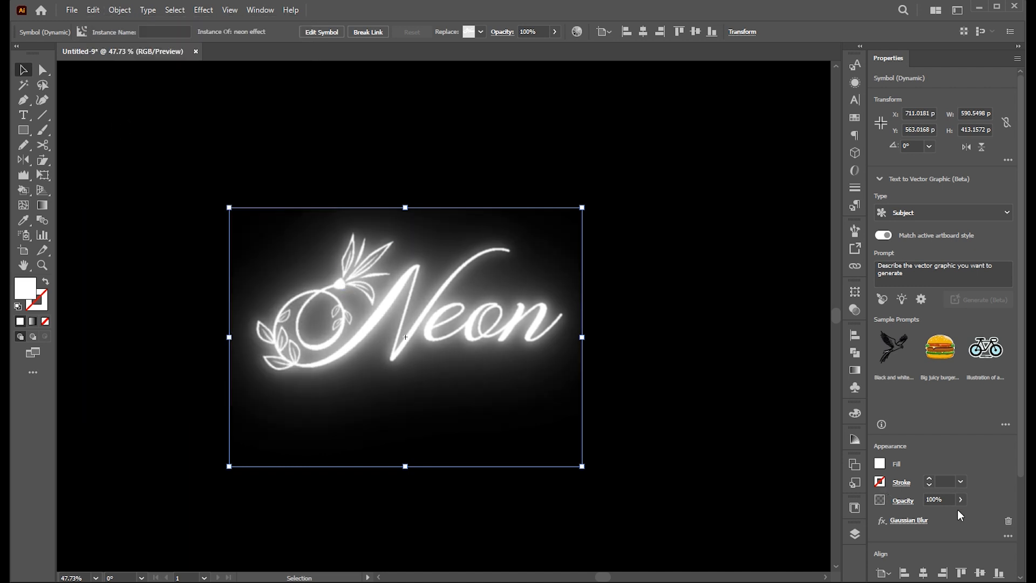
{"action": "left_click", "coordinate": [909, 520]}
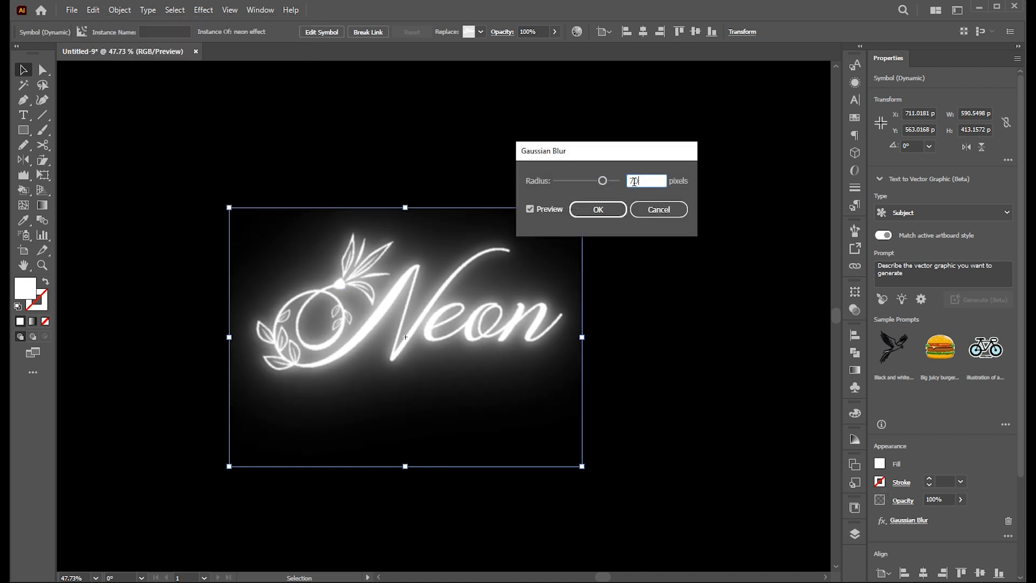
{"action": "left_click", "coordinate": [597, 209]}
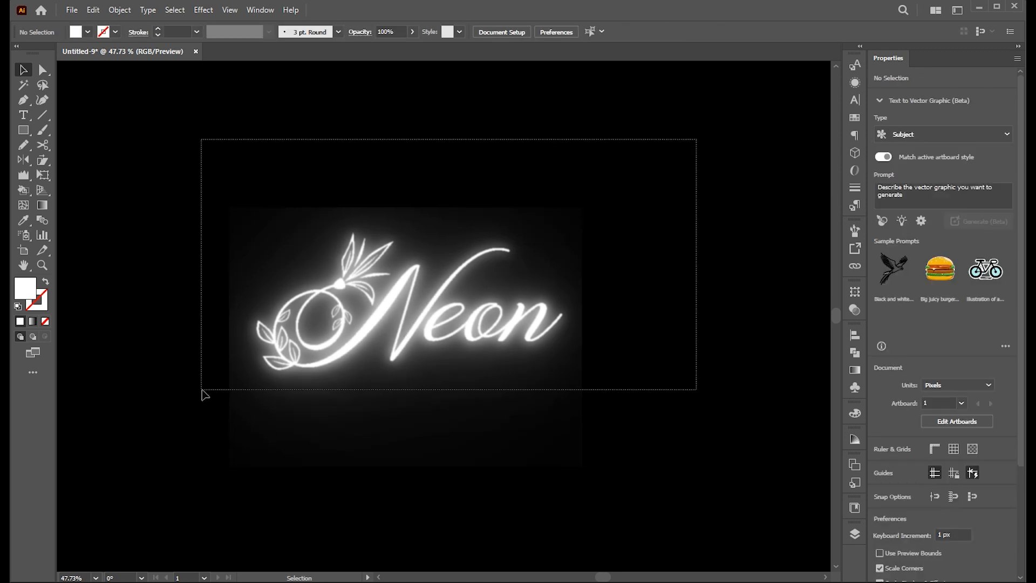
Step: Set Document Raster Effects to High 300 ppi with 250 px added around objects
{"action": "left_click", "coordinate": [203, 10]}
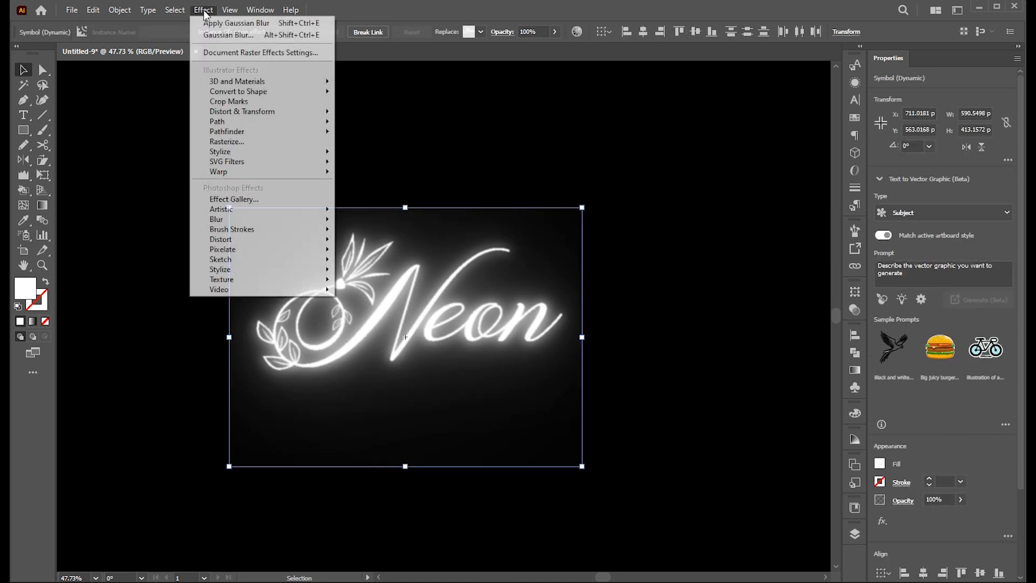
{"action": "mouse_move", "coordinate": [261, 52]}
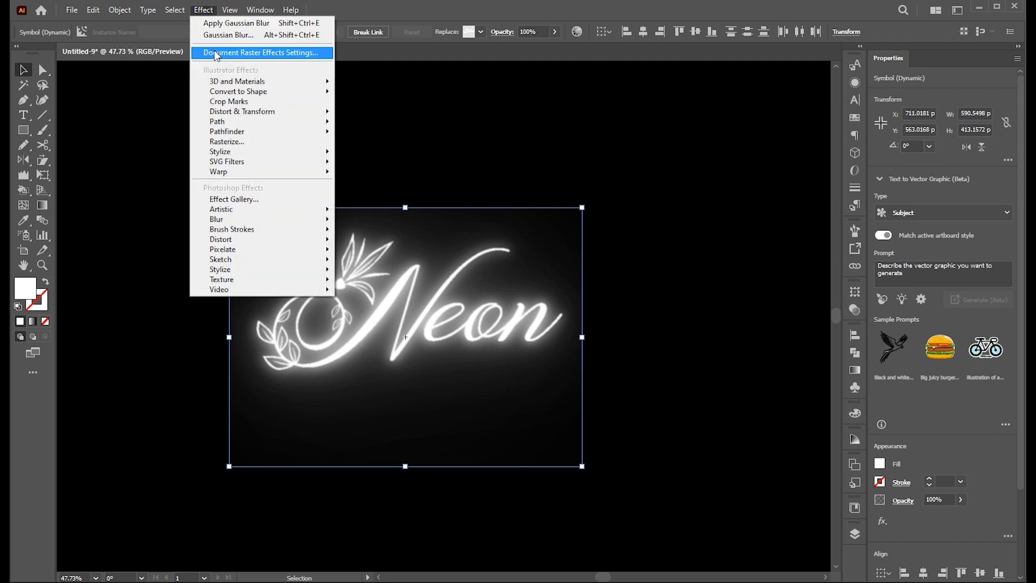
{"action": "left_click", "coordinate": [261, 52]}
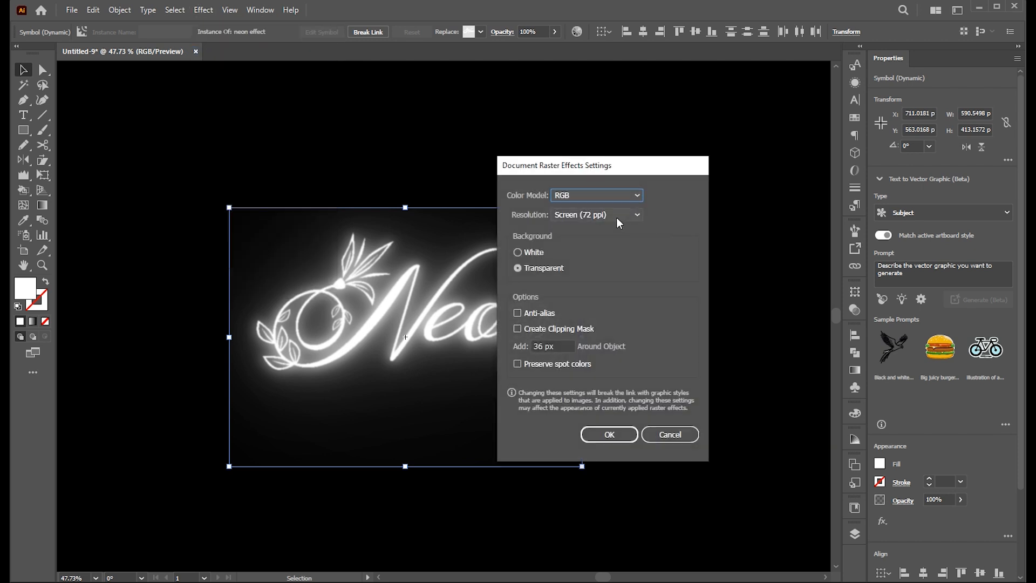
{"action": "left_click", "coordinate": [595, 213]}
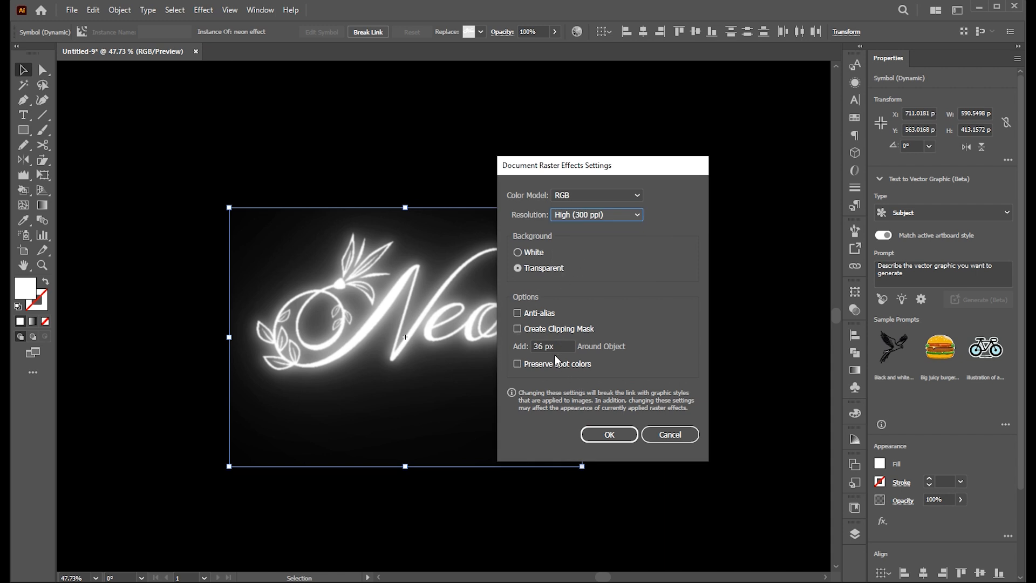
{"action": "left_click", "coordinate": [552, 345]}
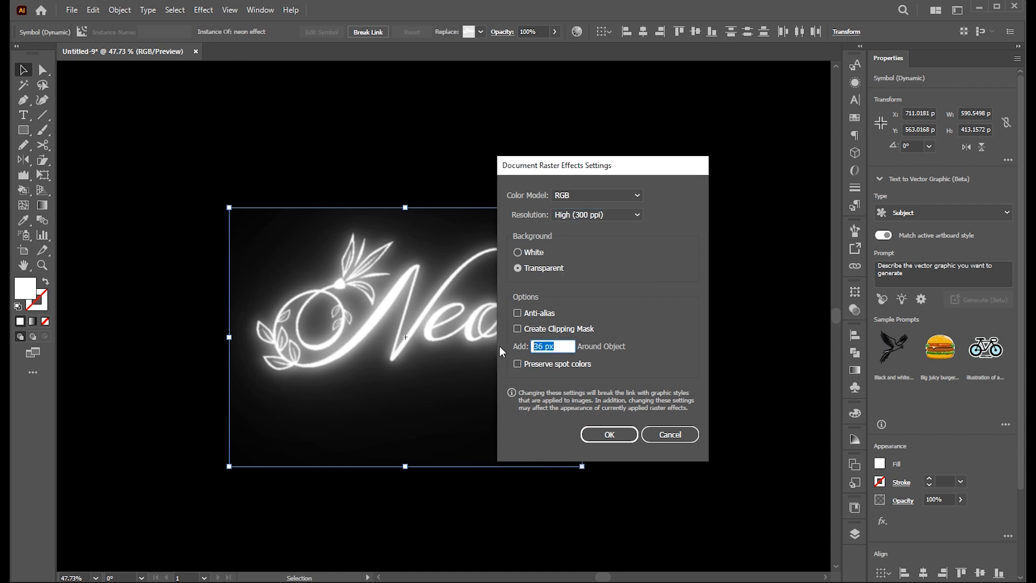
{"action": "type", "text": "250"}
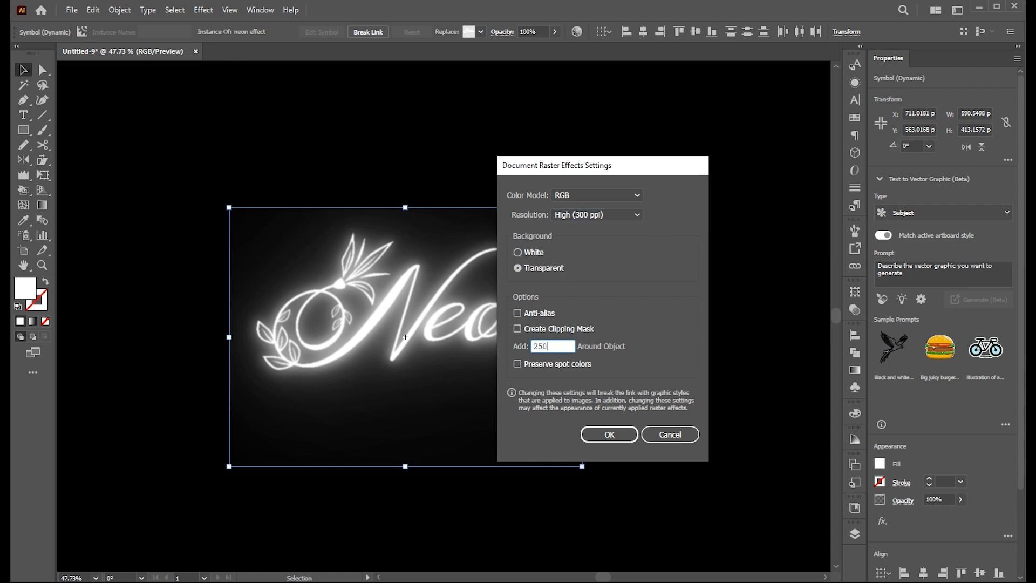
{"action": "left_click", "coordinate": [607, 434]}
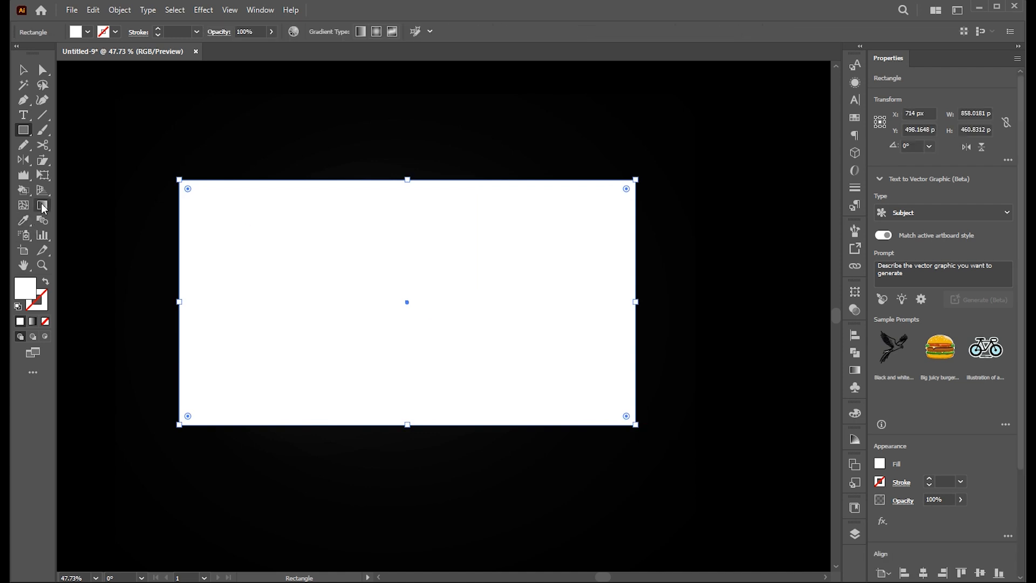
Step: Fill the covering rectangle with a green-to-orange linear gradient from the swatches
{"action": "left_click", "coordinate": [42, 205]}
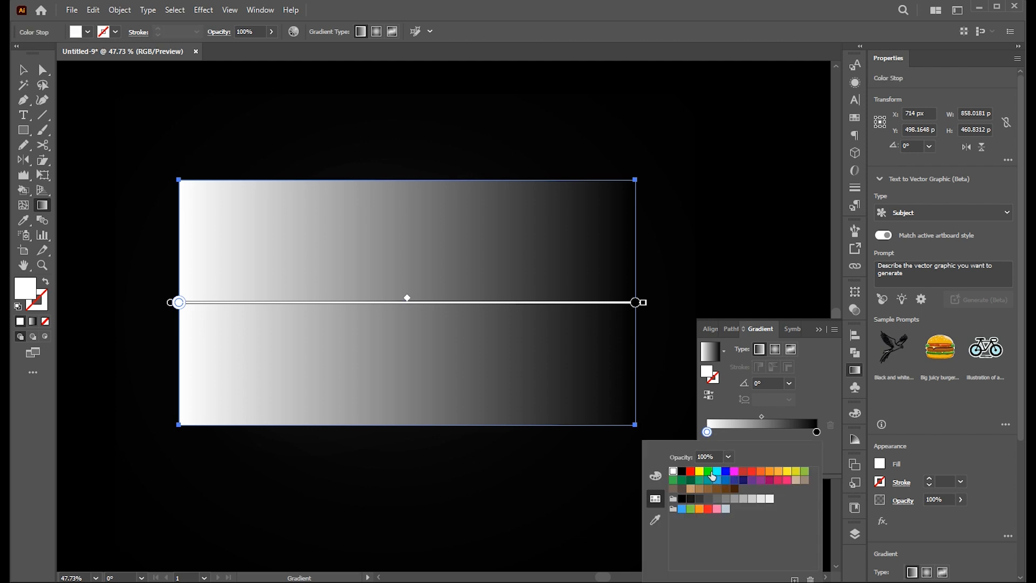
{"action": "left_click", "coordinate": [682, 471]}
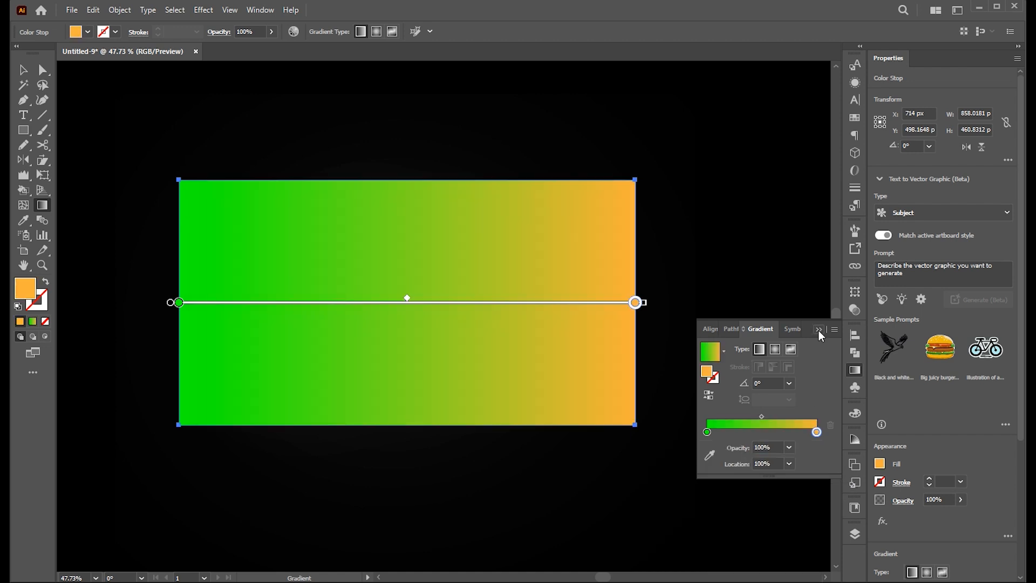
{"action": "left_click", "coordinate": [23, 69]}
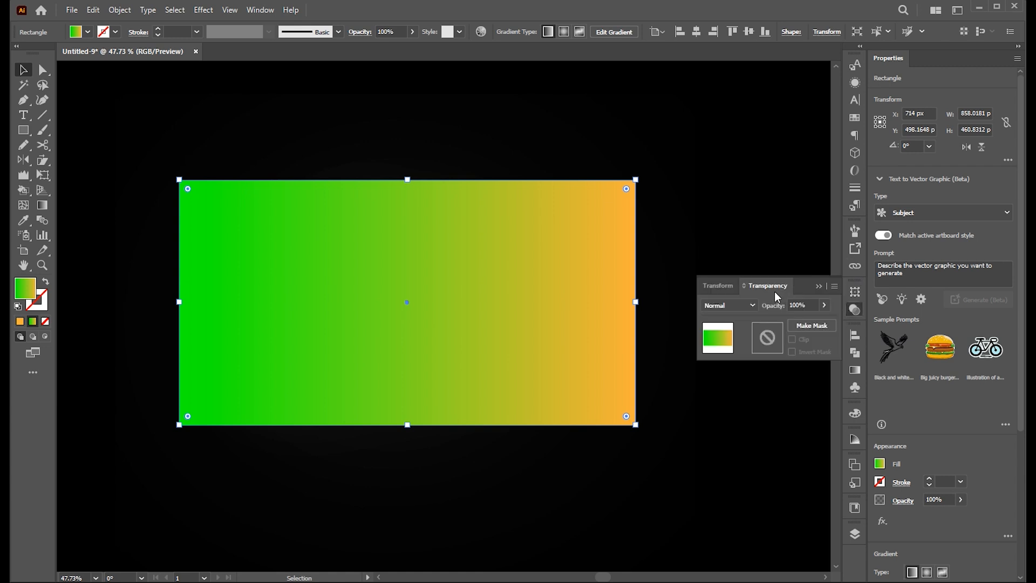
Step: Change the gradient rectangle's blending mode so it colours the glowing text
{"action": "left_click", "coordinate": [727, 304]}
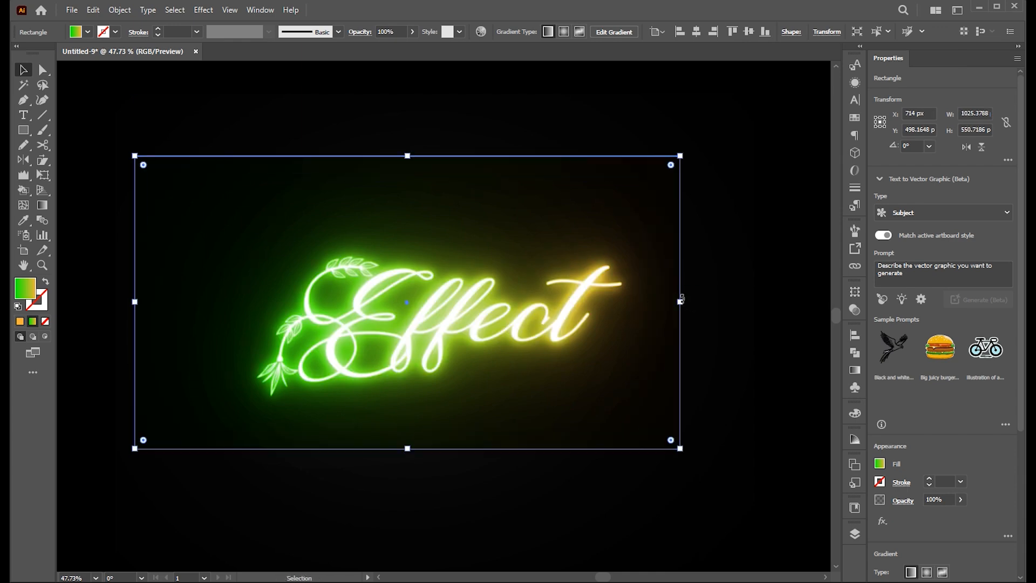
Step: Recolor the artwork so the glow shifts to pink shading into purple
{"action": "left_click", "coordinate": [571, 307]}
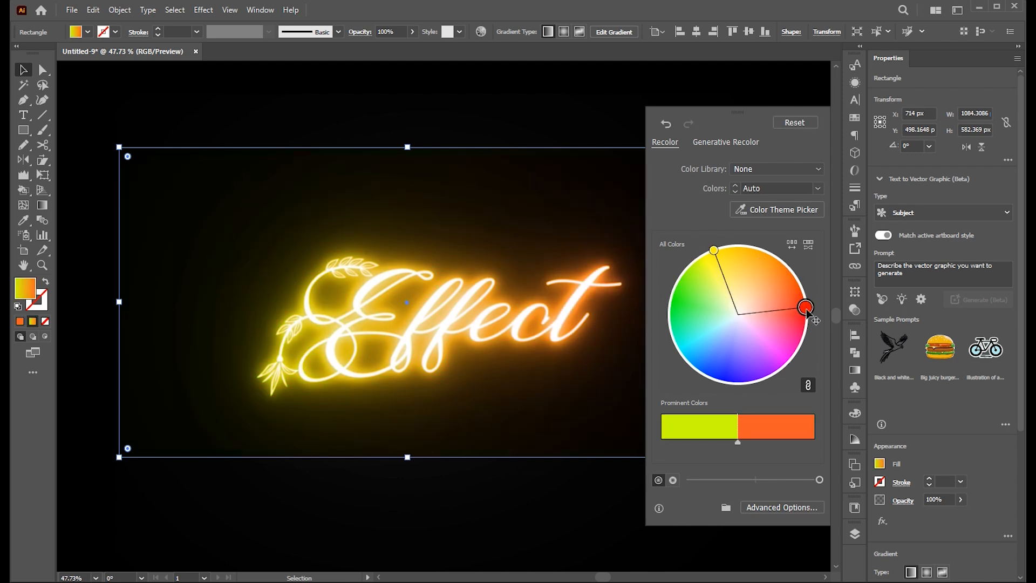
{"action": "left_click_drag", "start_coordinate": [805, 309], "coordinate": [737, 383]}
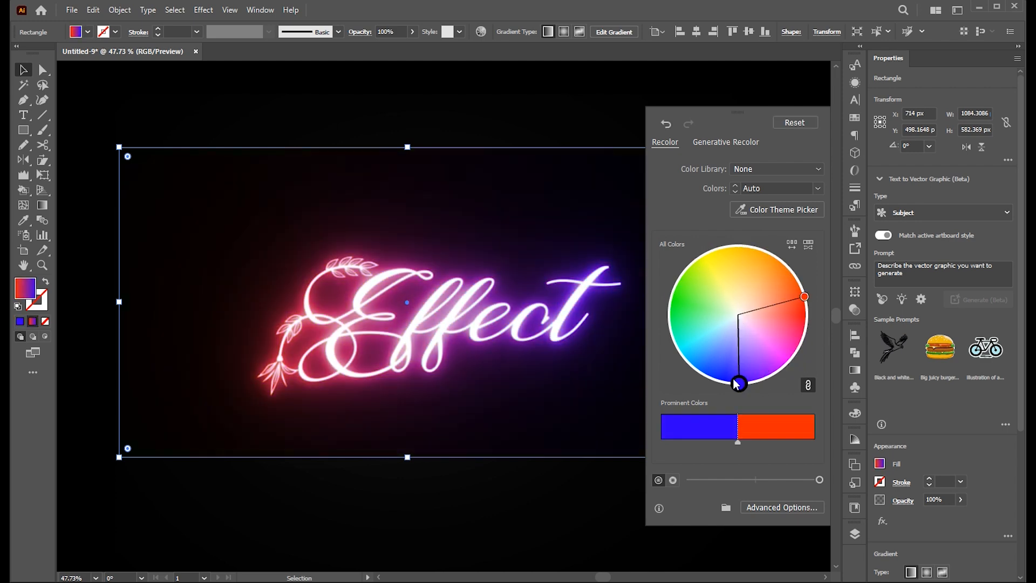